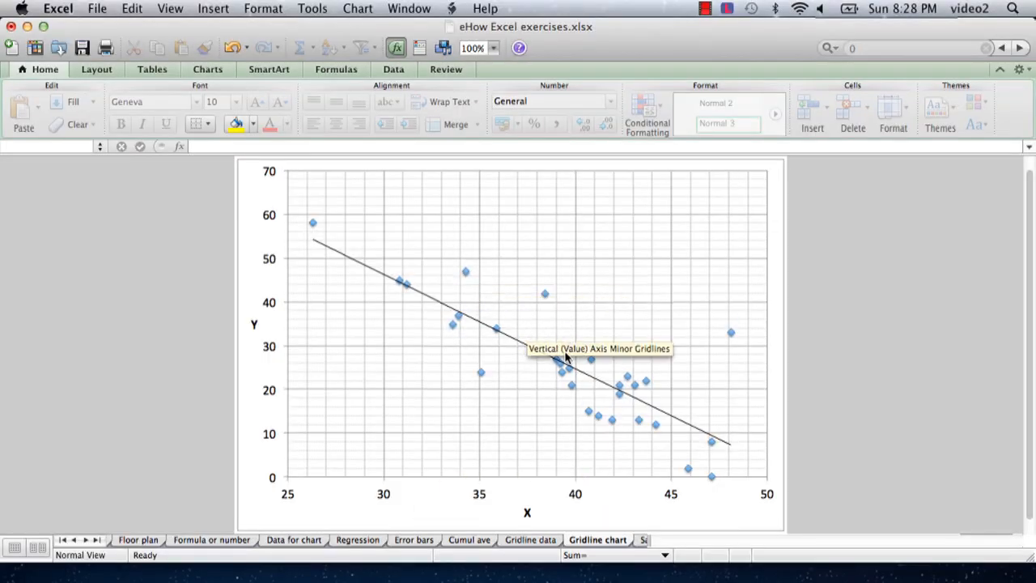
pyautogui.moveTo(644, 415)
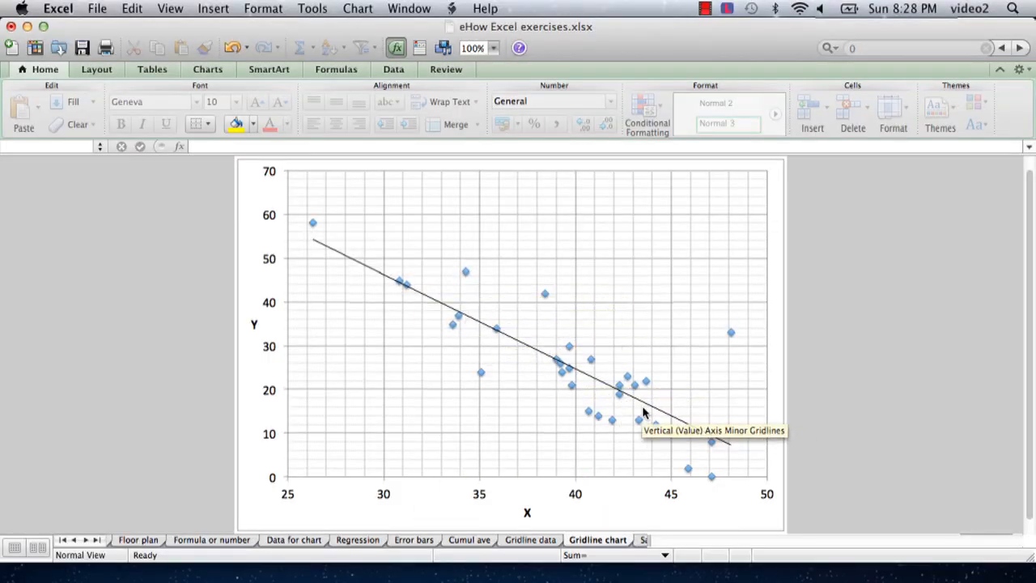
pyautogui.moveTo(470, 515)
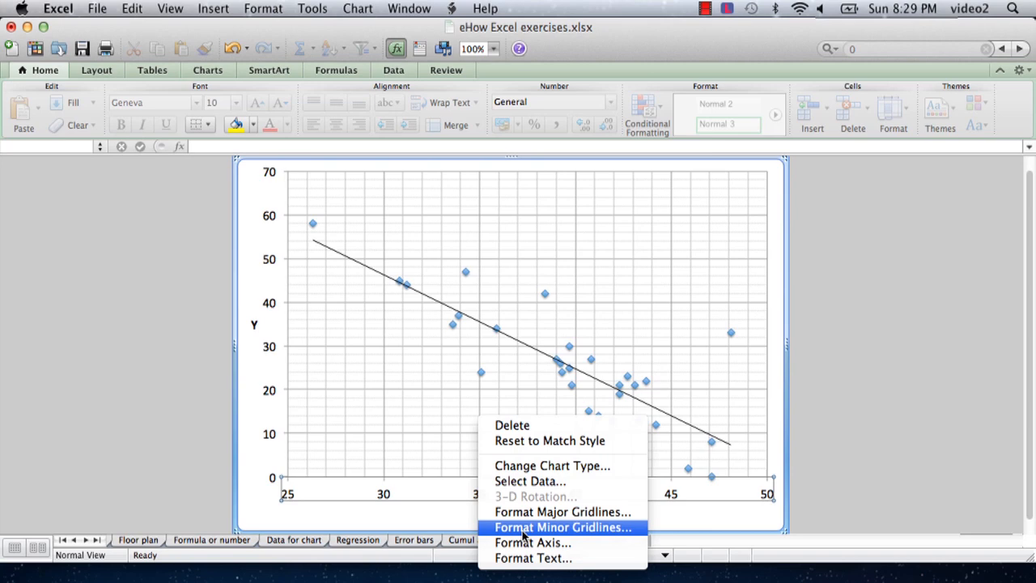
pyautogui.moveTo(539, 542)
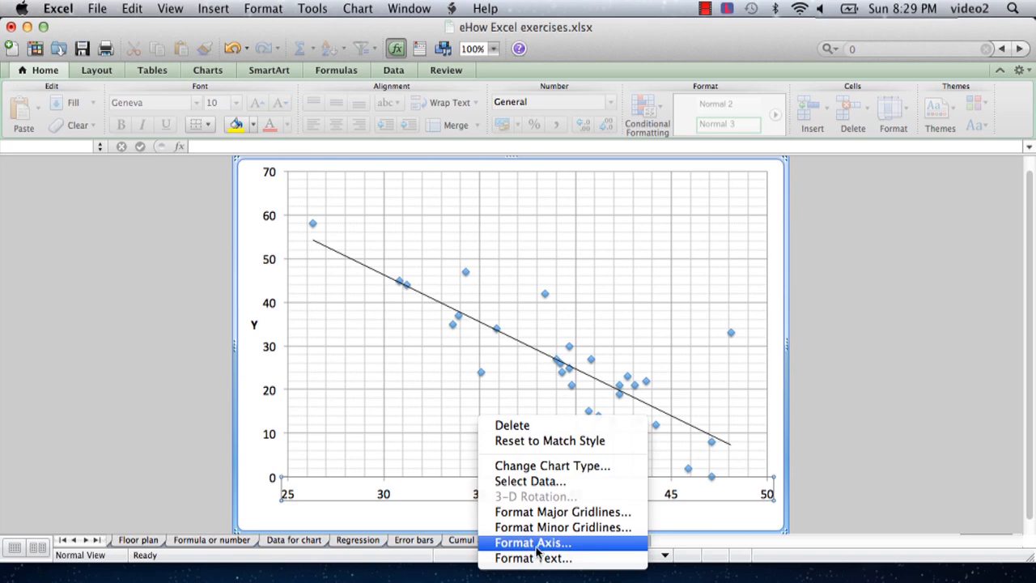
# Open Format Axis for the horizontal axis and move the dialog clear of the chart
pyautogui.click(537, 542)
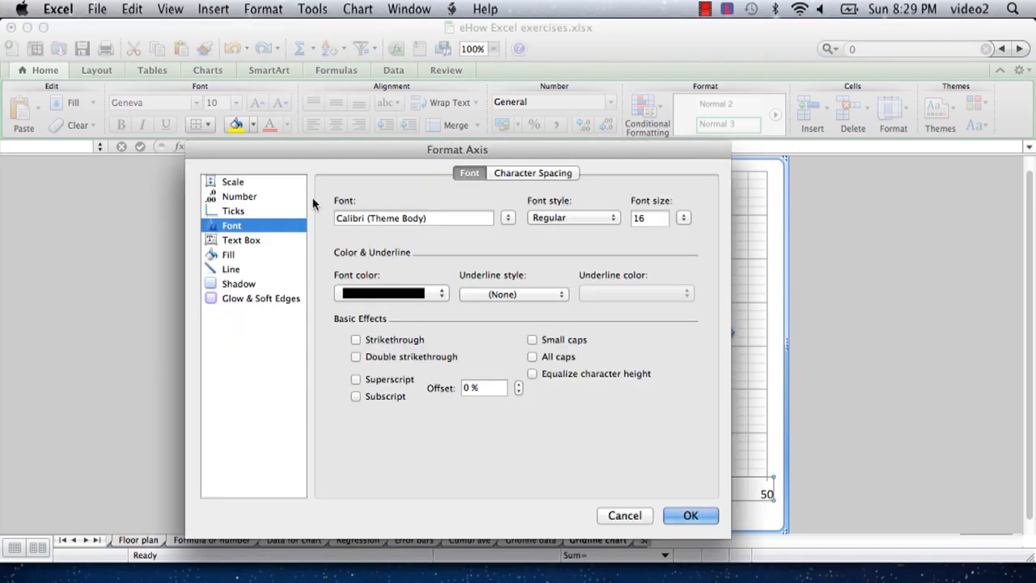
pyautogui.moveTo(456, 149); pyautogui.dragTo(346, 144)
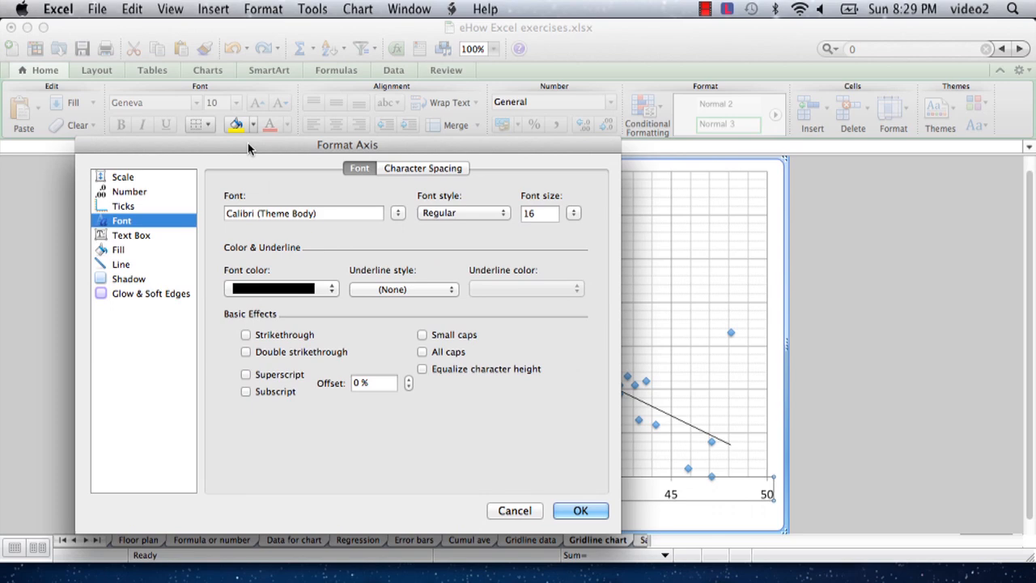
# Show the axis Scale settings (min 25, max 50, major 5, minor 1) with the dialog moved aside
pyautogui.click(123, 176)
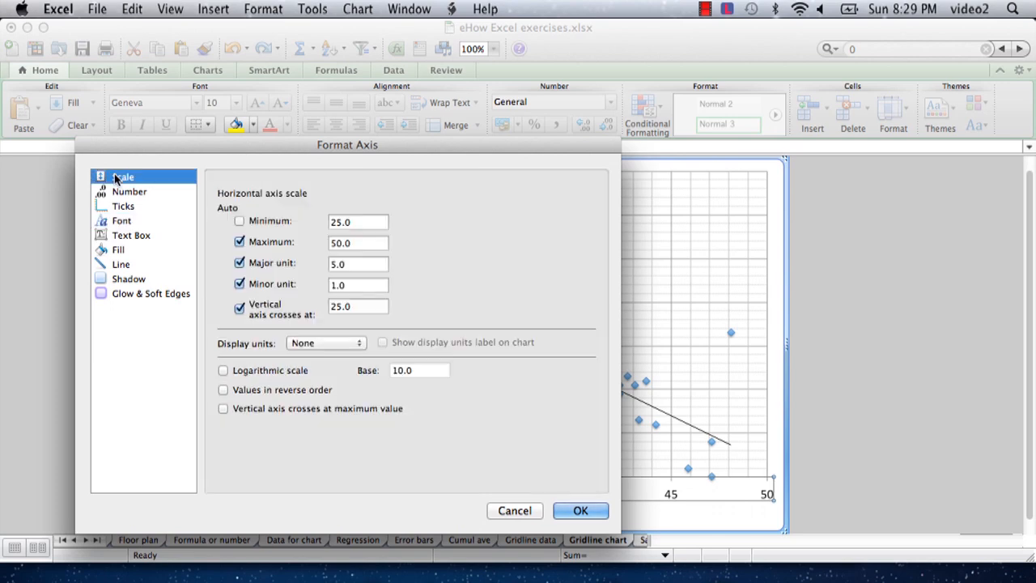
pyautogui.moveTo(178, 178)
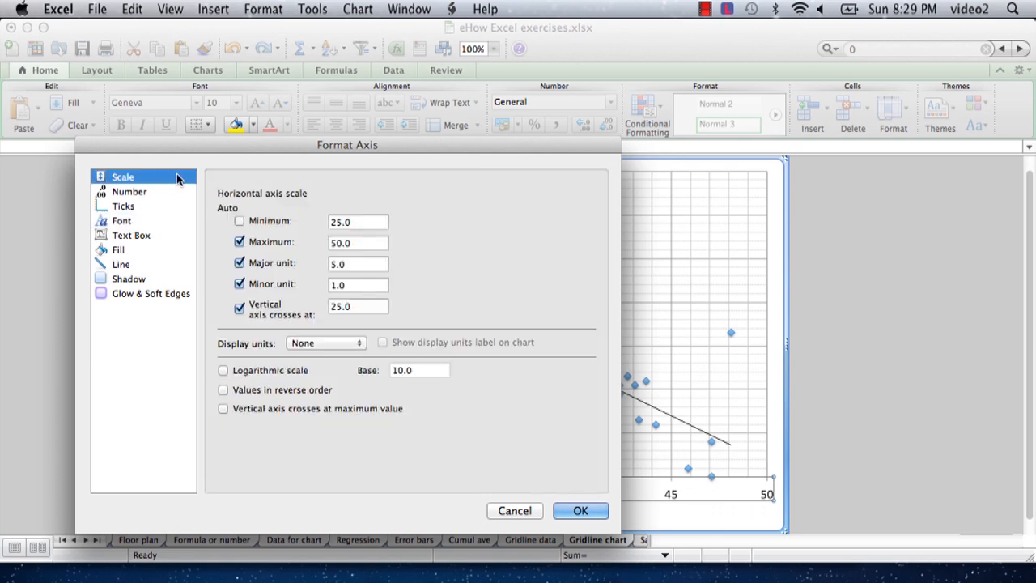
pyautogui.moveTo(347, 146); pyautogui.dragTo(330, 142)
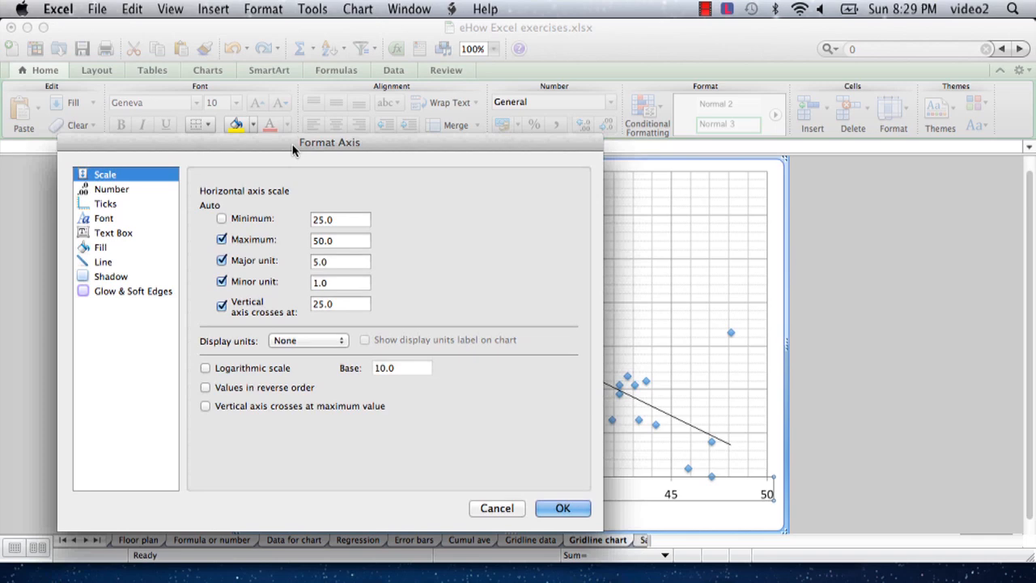
pyautogui.moveTo(331, 143); pyautogui.dragTo(373, 74)
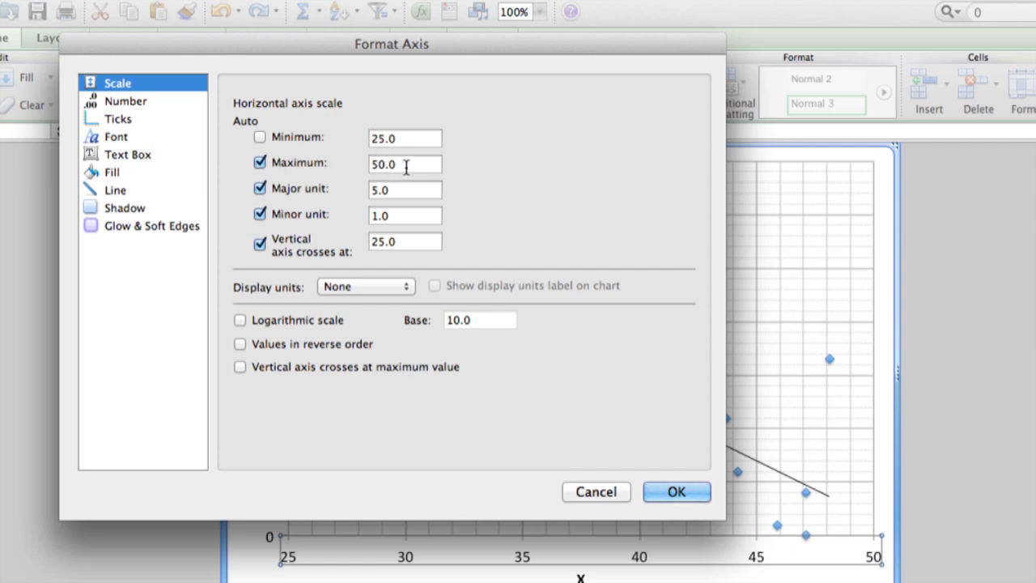
# Set the X axis to minimum 20, maximum 60, major unit 20, minor unit 5 and apply
pyautogui.click(404, 136)
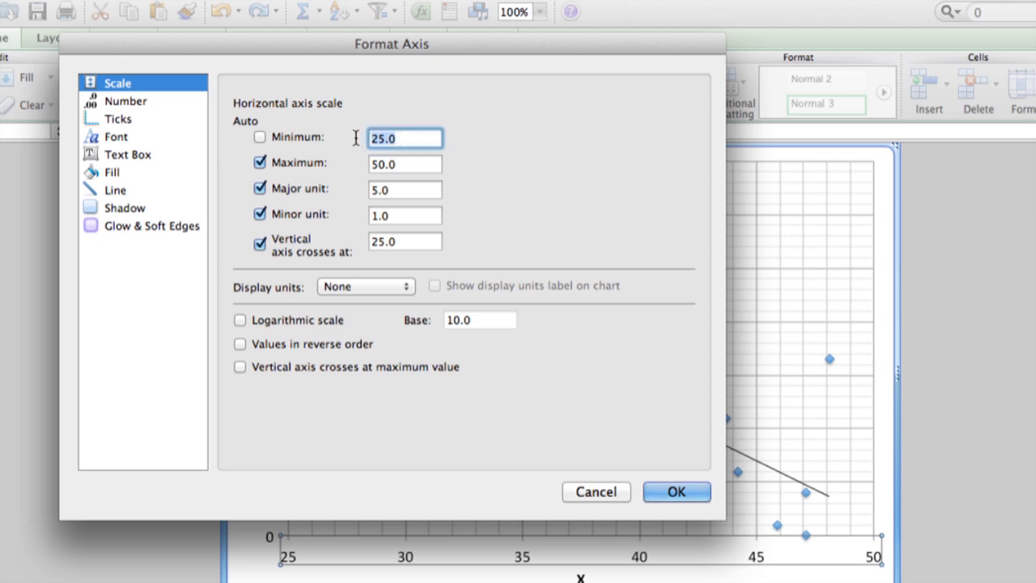
pyautogui.write('20')
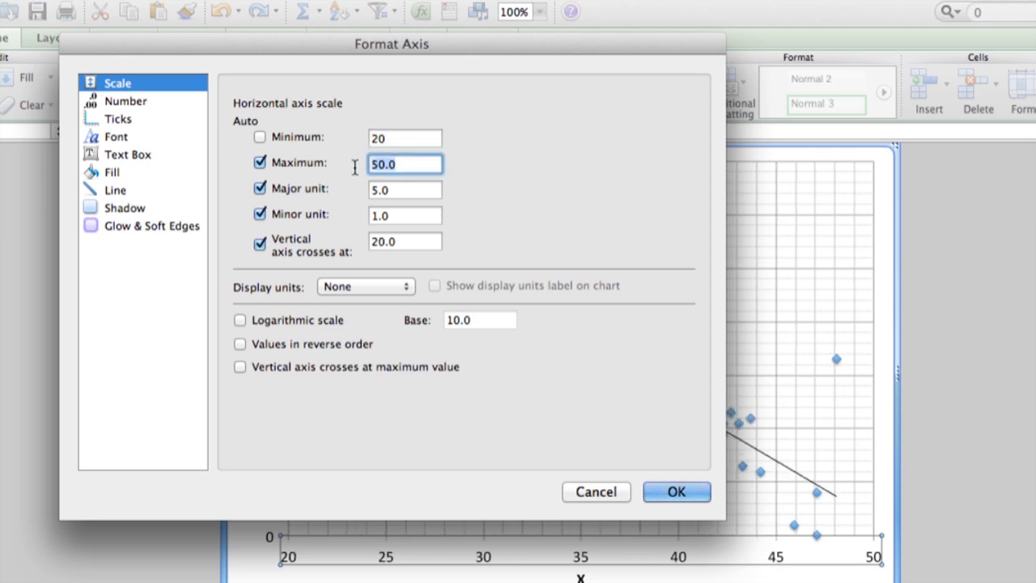
pyautogui.write('60')
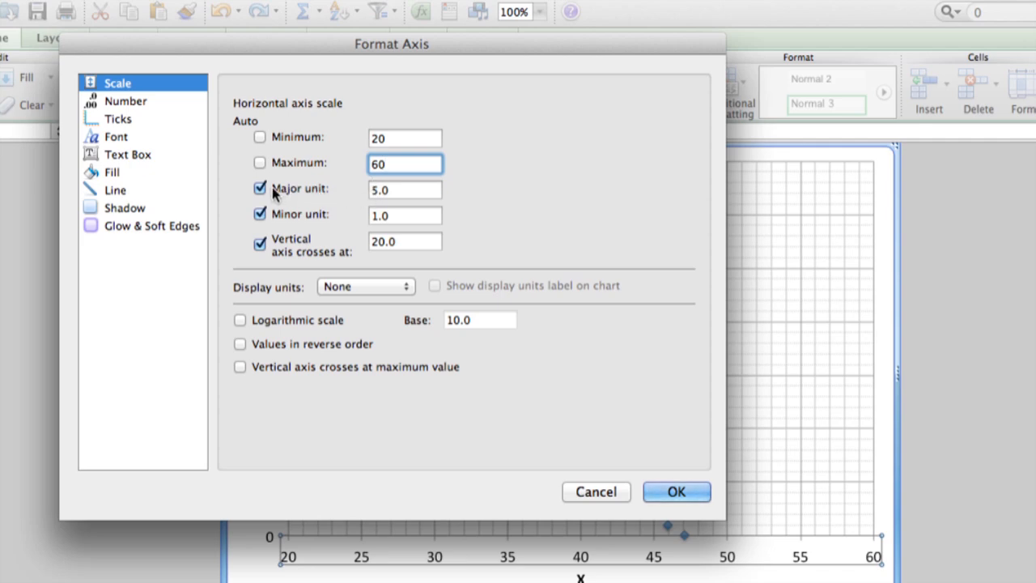
pyautogui.click(403, 190)
pyautogui.write('20')
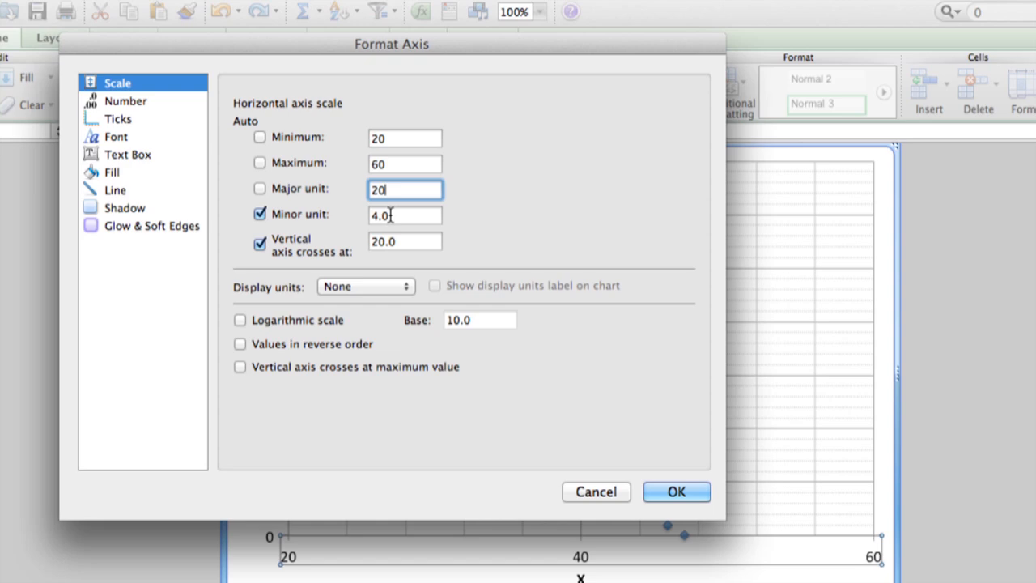
pyautogui.click(401, 214)
pyautogui.write('5')
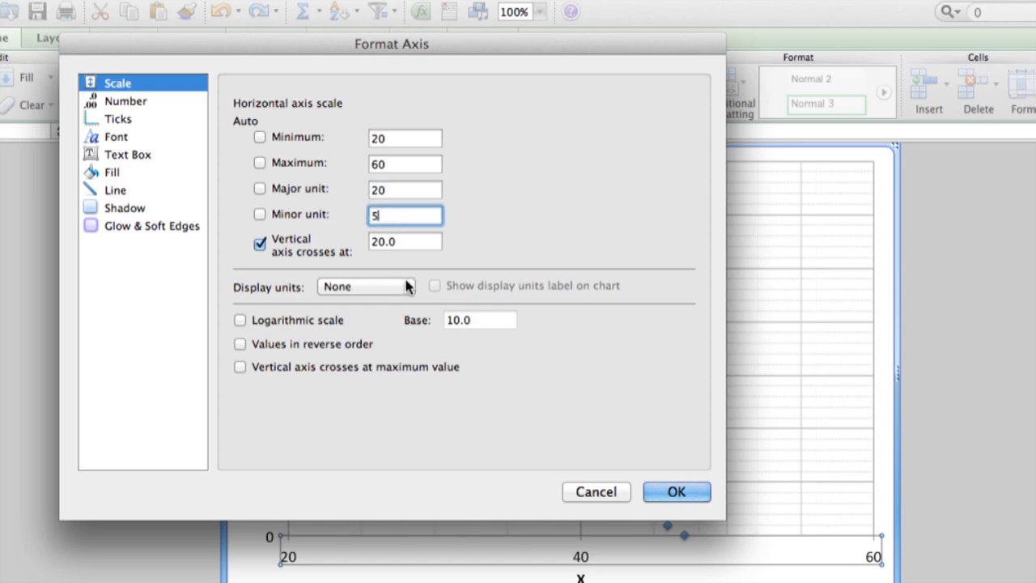
pyautogui.click(677, 493)
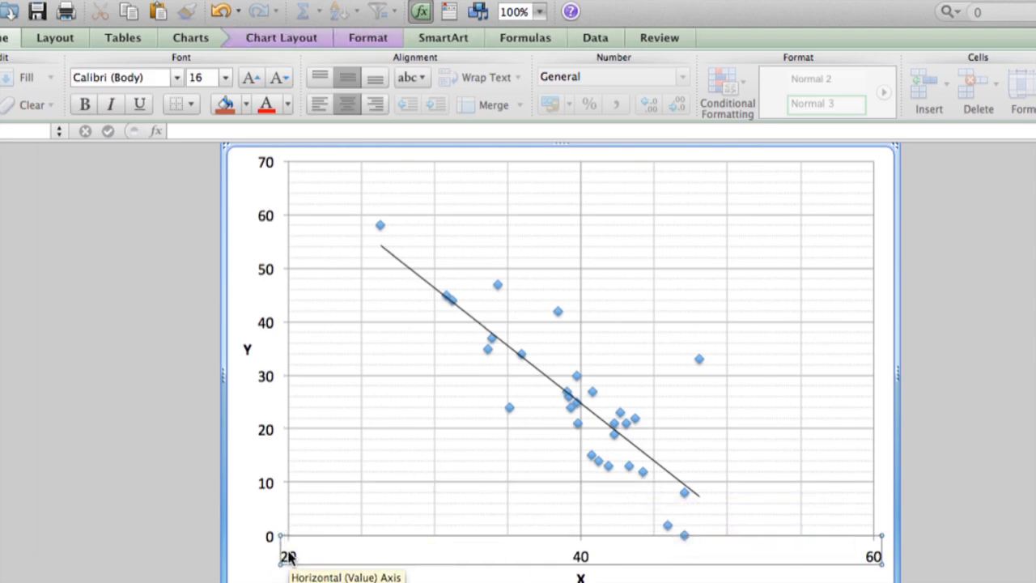
pyautogui.moveTo(291, 562)
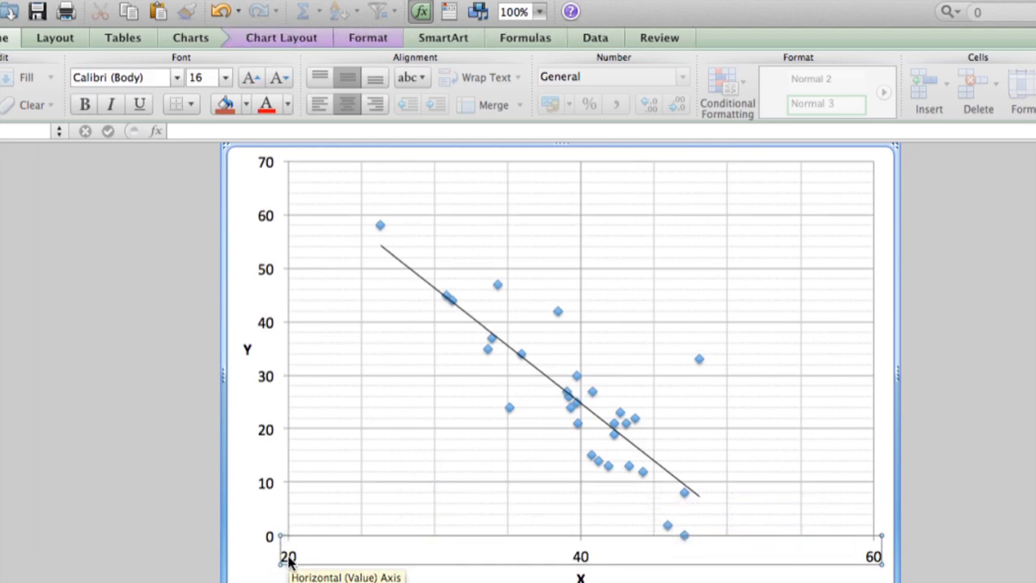
pyautogui.moveTo(352, 561)
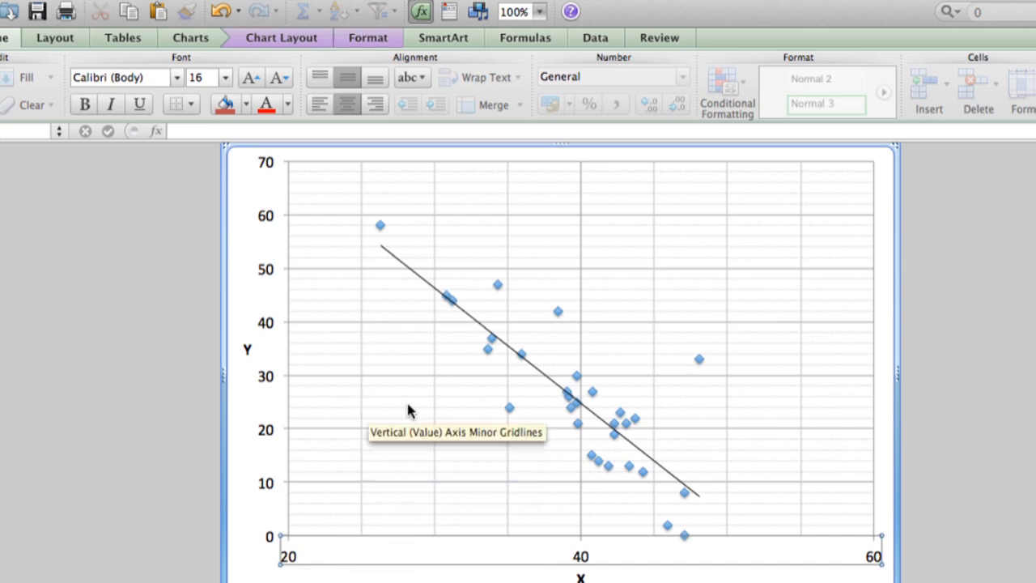
pyautogui.moveTo(514, 444)
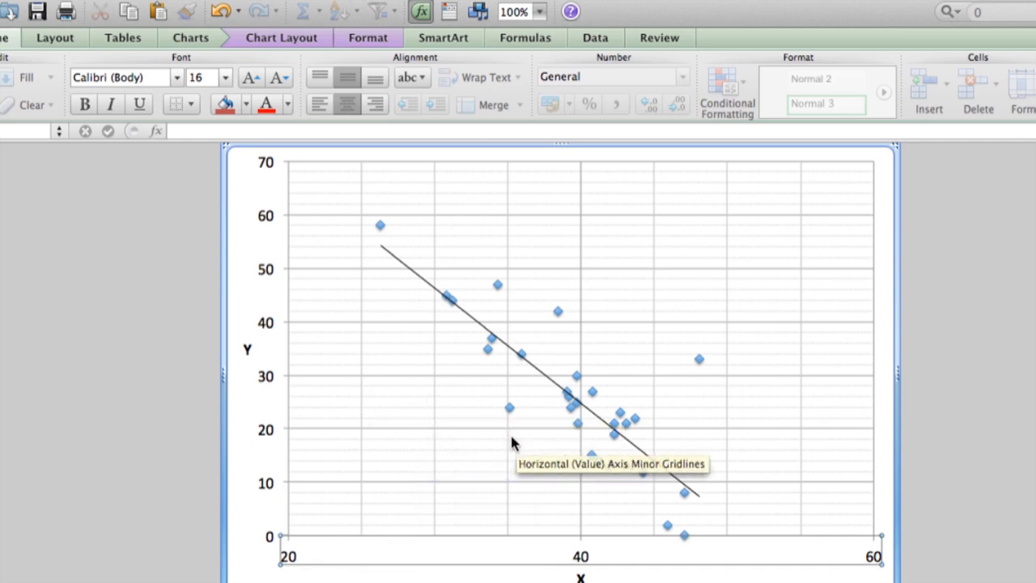